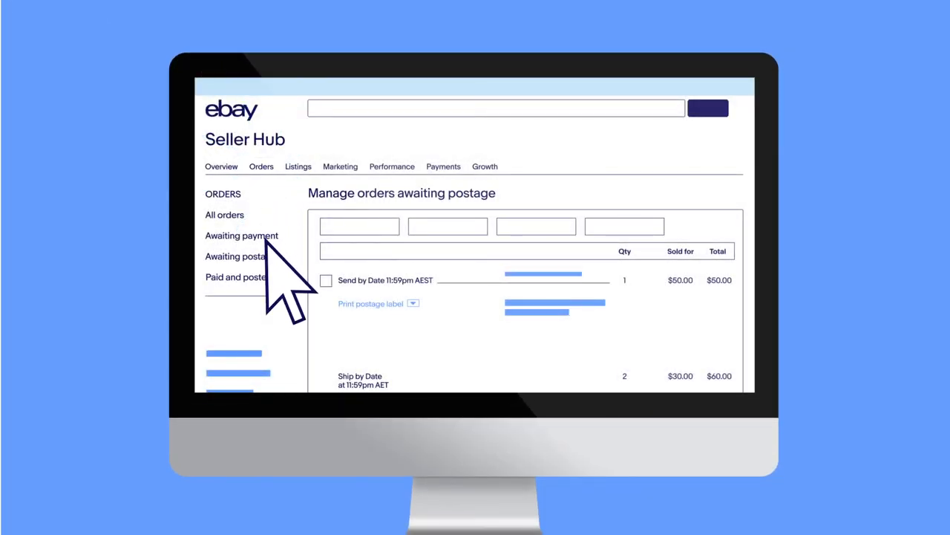
Start a postage label for the first $50.00 awaiting-postage order using Australia Post Parcel Post
{"action": "left_click", "coordinate": [238, 255]}
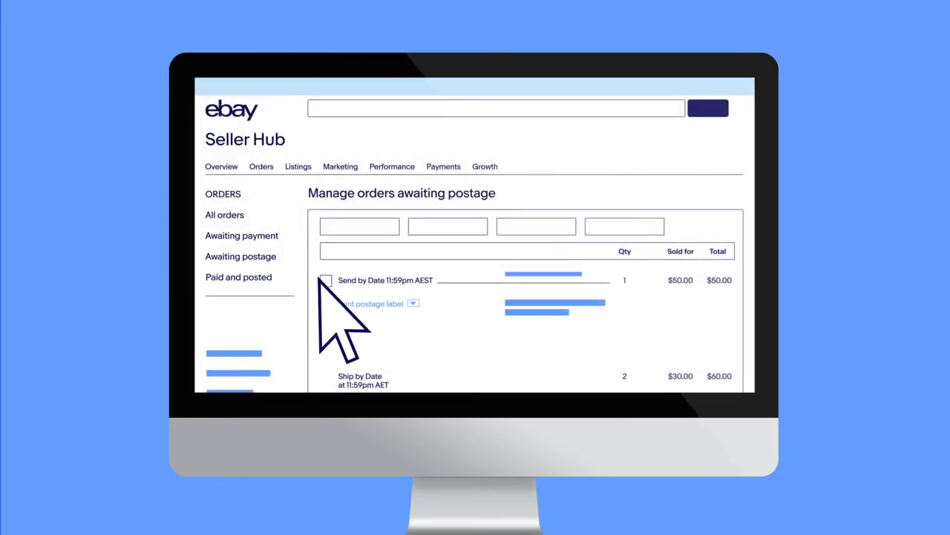
{"action": "left_click", "coordinate": [325, 279]}
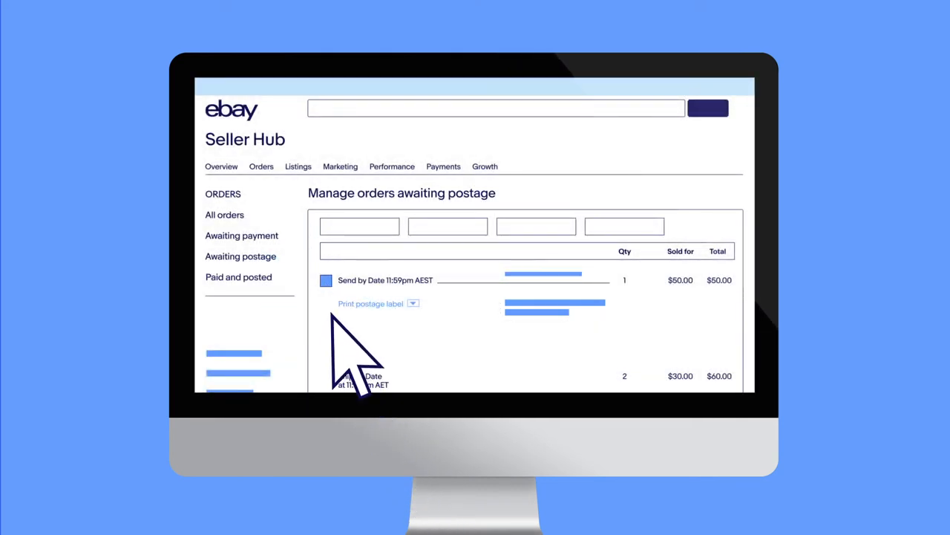
{"action": "left_click", "coordinate": [371, 303]}
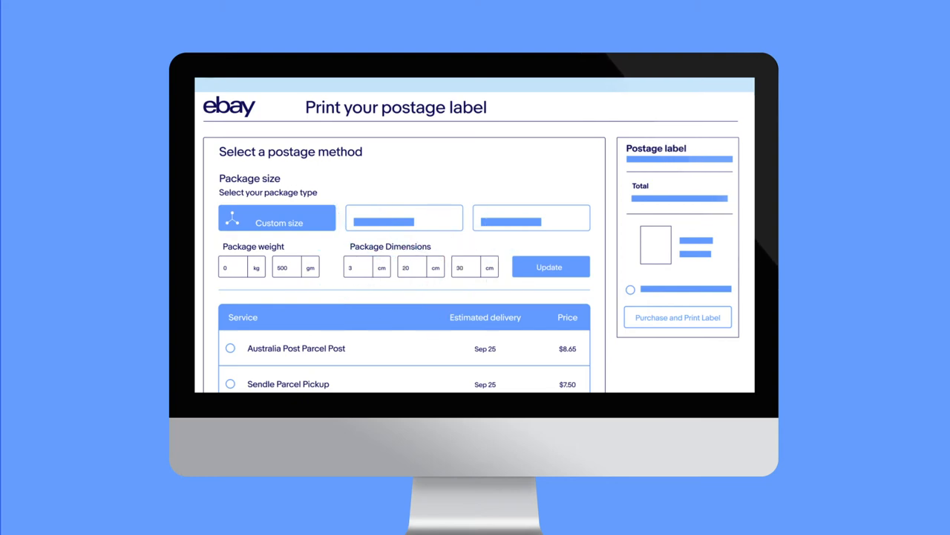
{"action": "left_click", "coordinate": [230, 347]}
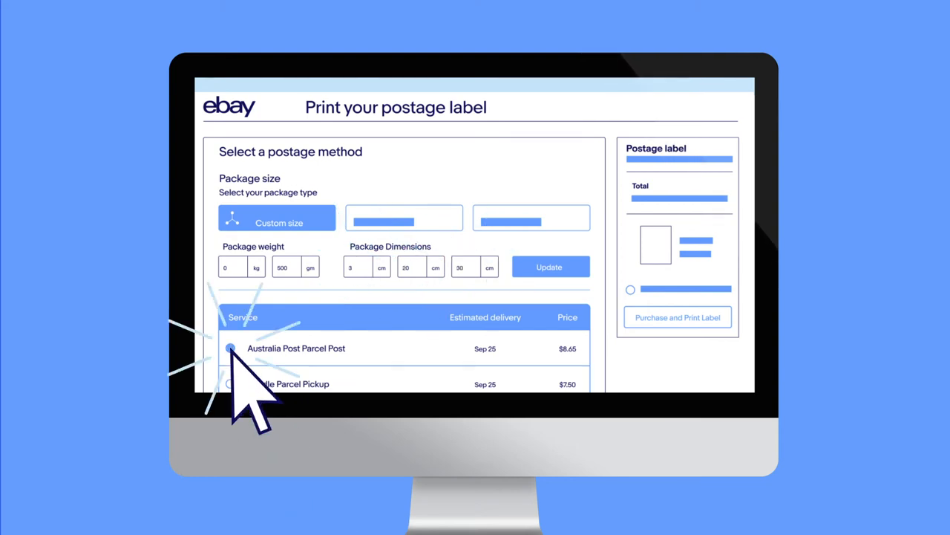